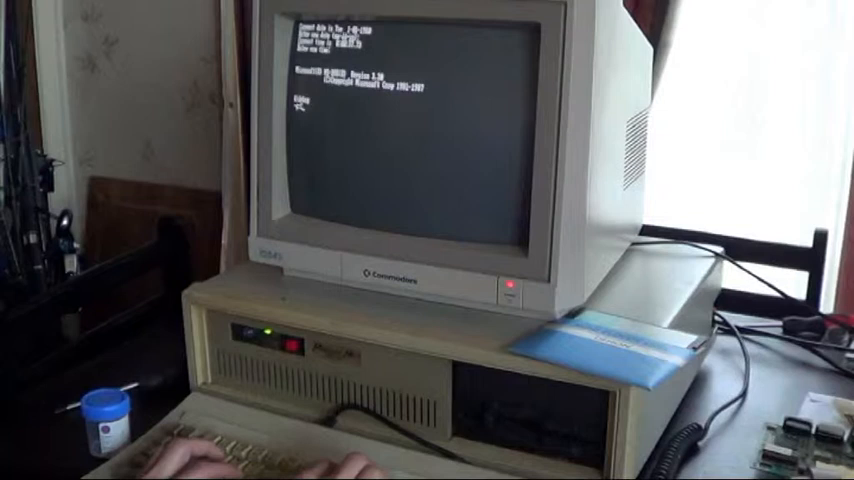
type("g=C800:5")
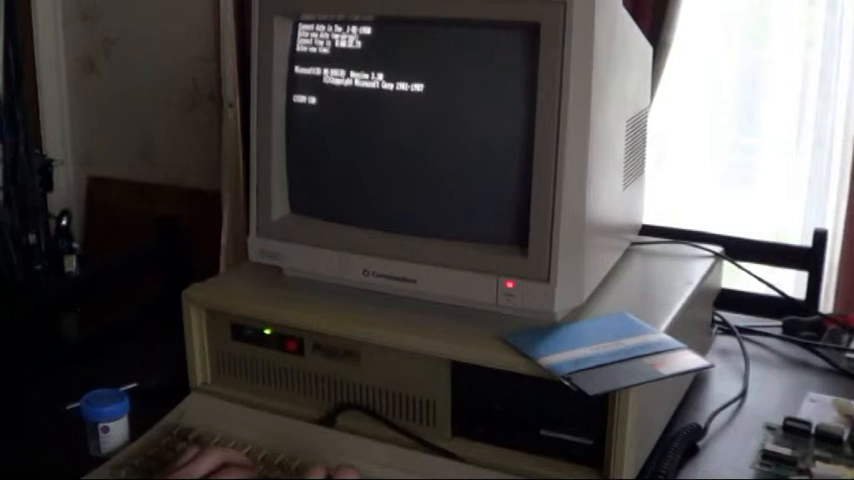
type("COPY CON CONFIG.SYS")
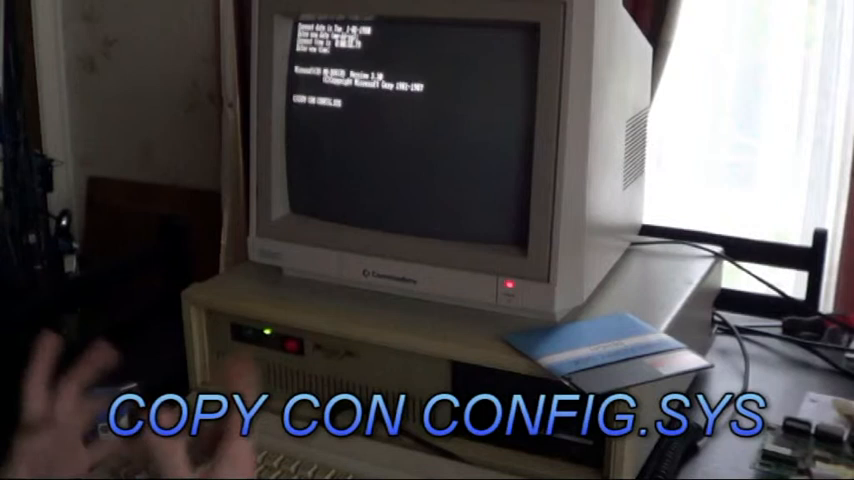